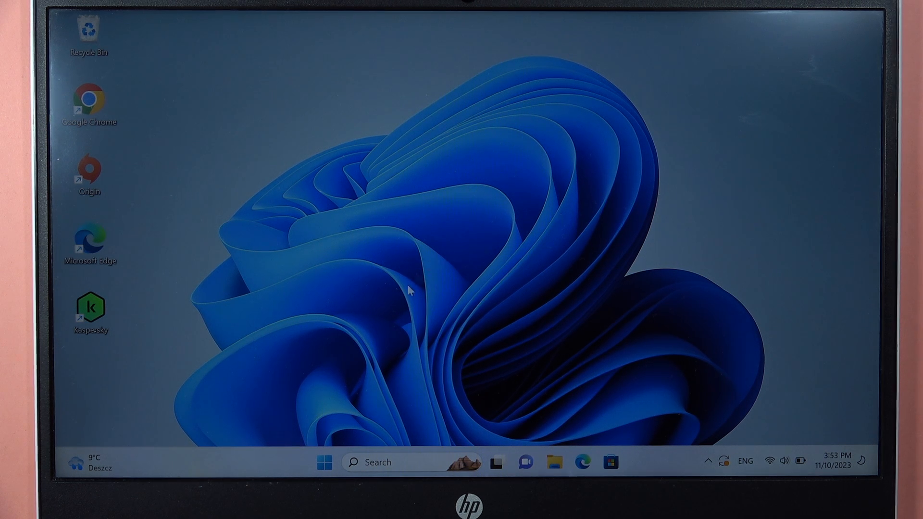
- Launch Settings from Start, go to Bluetooth & devices, and start adding a new device
{"action": "left_click", "coordinate": [324, 462]}
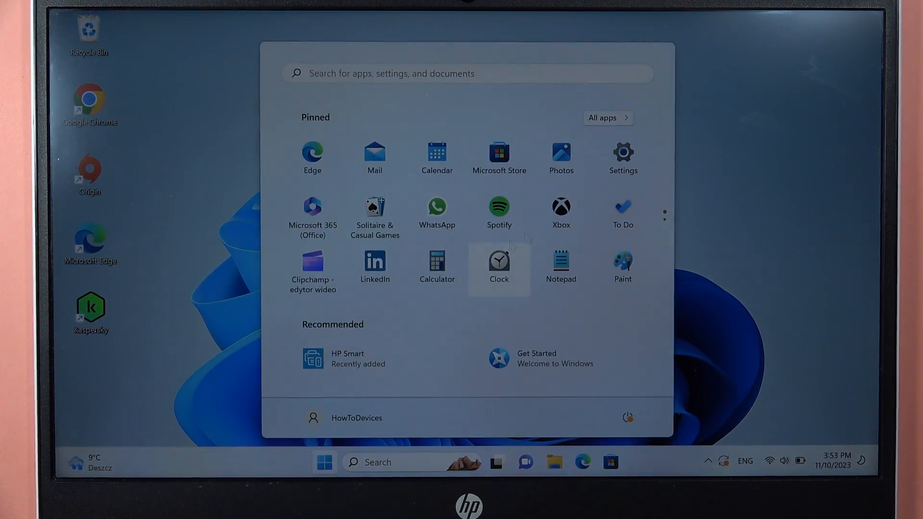
{"action": "left_click", "coordinate": [622, 158]}
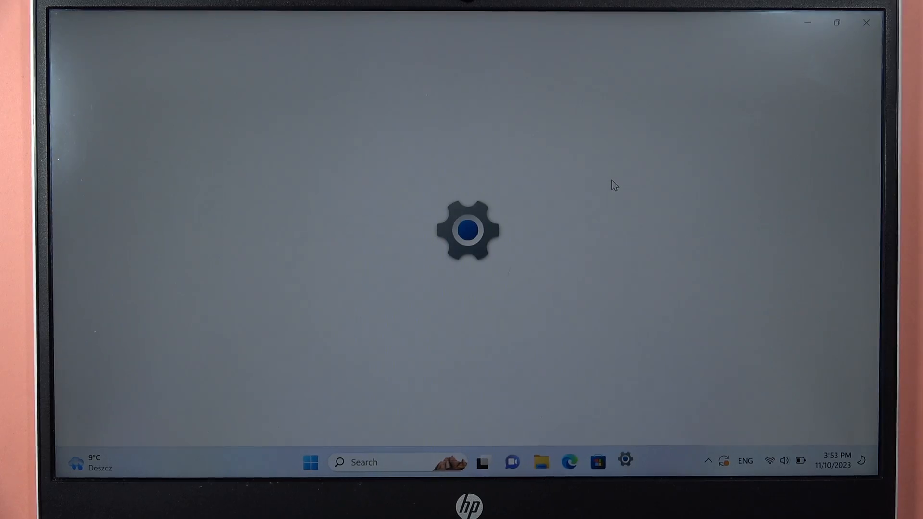
{"action": "left_click", "coordinate": [625, 462]}
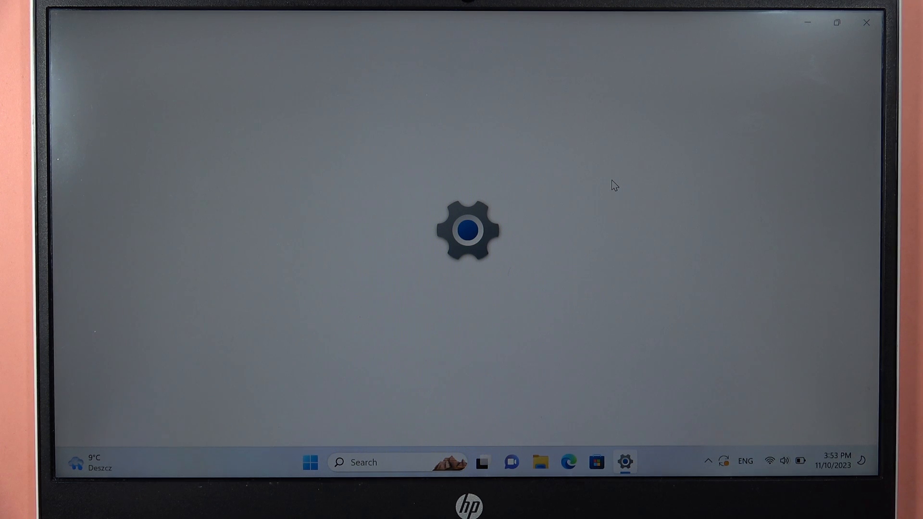
{"action": "left_click", "coordinate": [625, 462]}
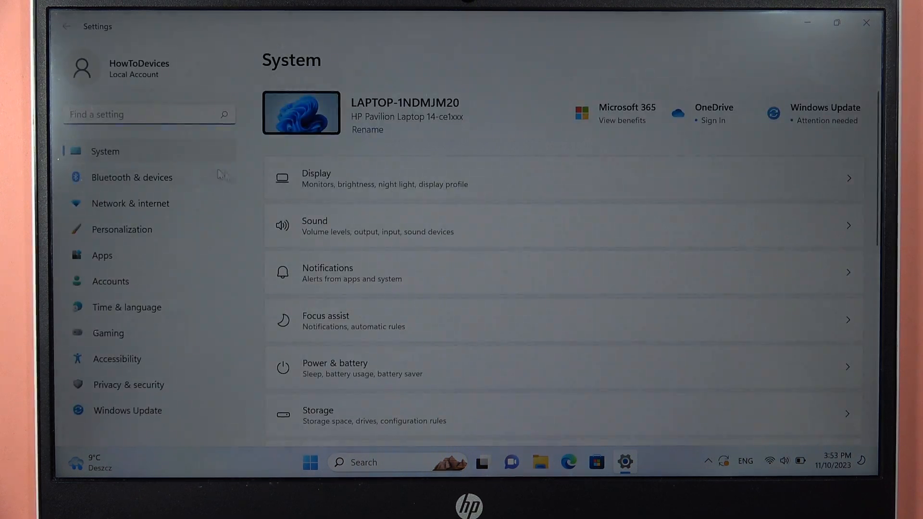
{"action": "left_click", "coordinate": [131, 176]}
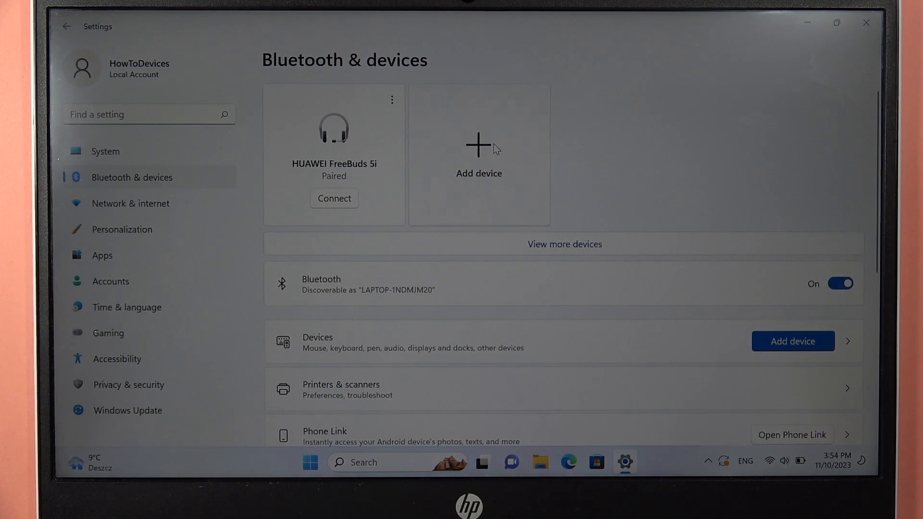
{"action": "left_click", "coordinate": [479, 153]}
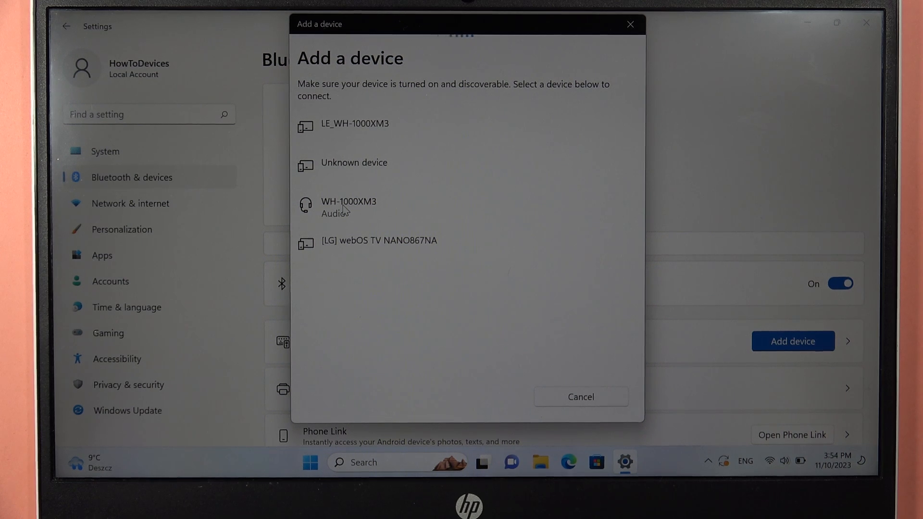
{"action": "mouse_move", "coordinate": [327, 215]}
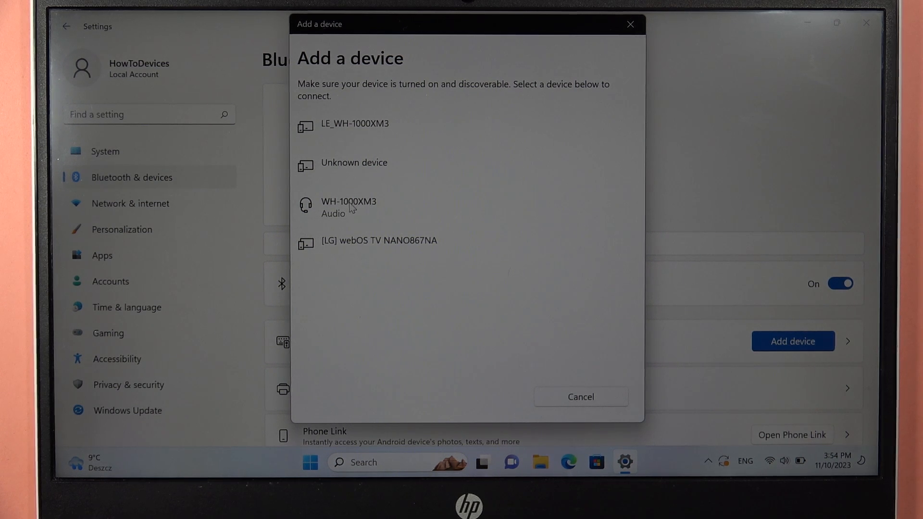
- Select the WH-1000XM3 headphones in the Add a device list to begin pairing
{"action": "left_click", "coordinate": [348, 207]}
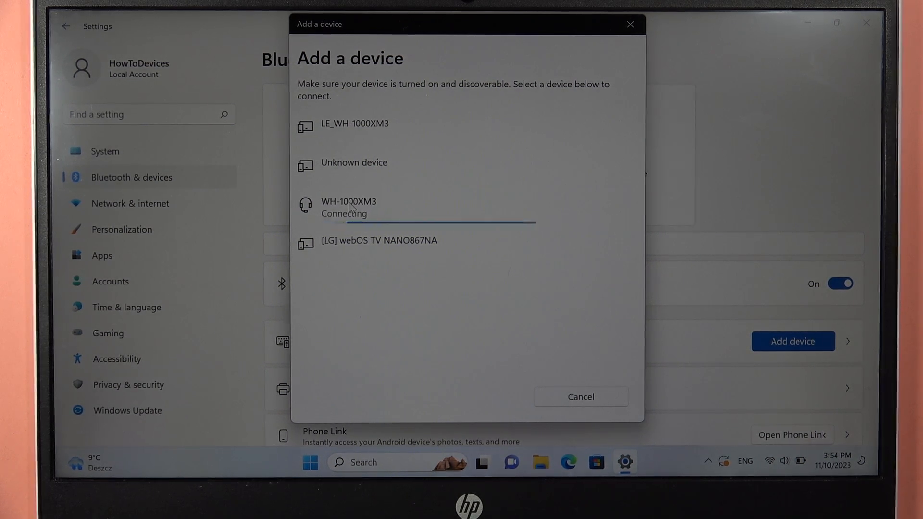